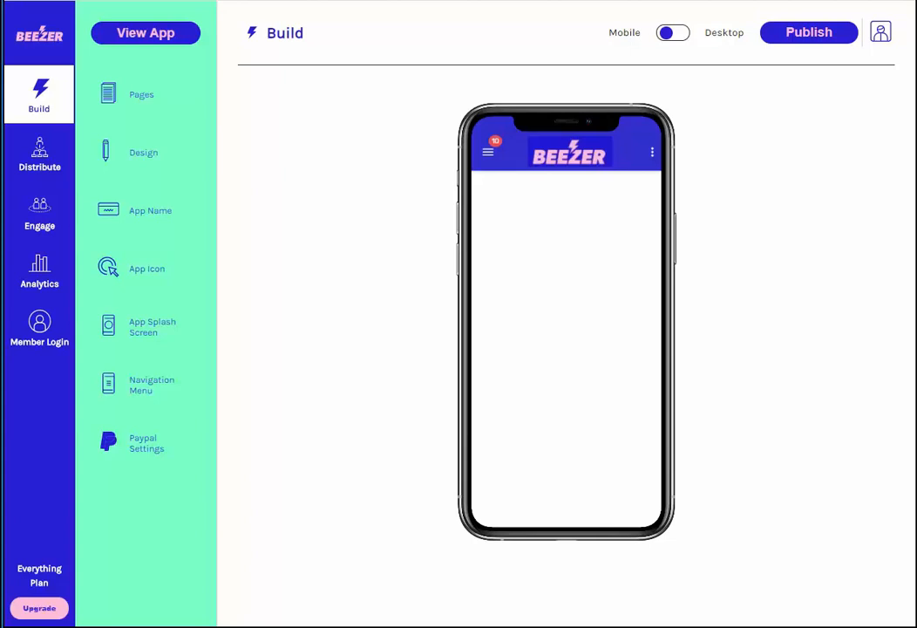
mouse_move(141, 94)
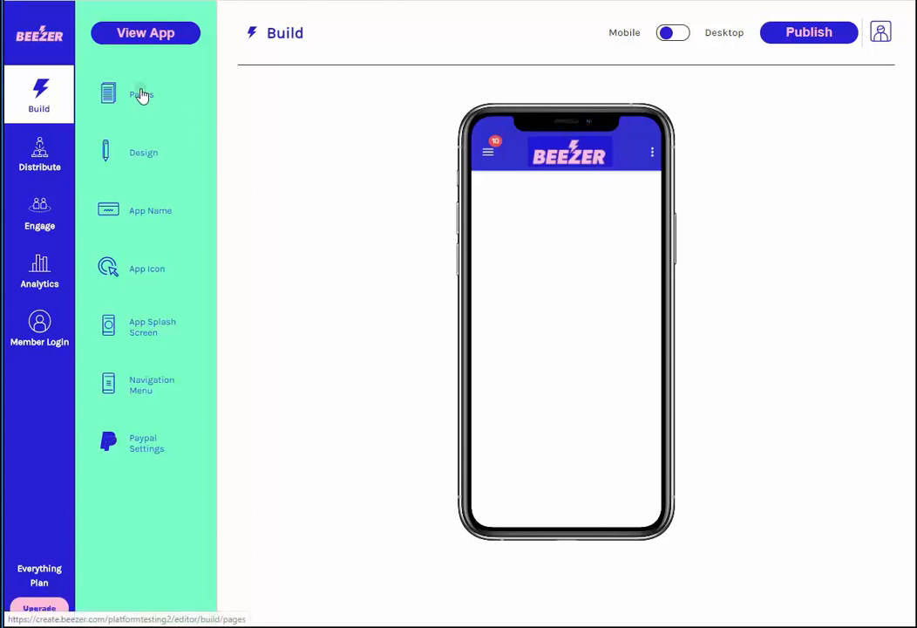
- Open the 'Add another website' page from the Pages list for editing
left_click(143, 94)
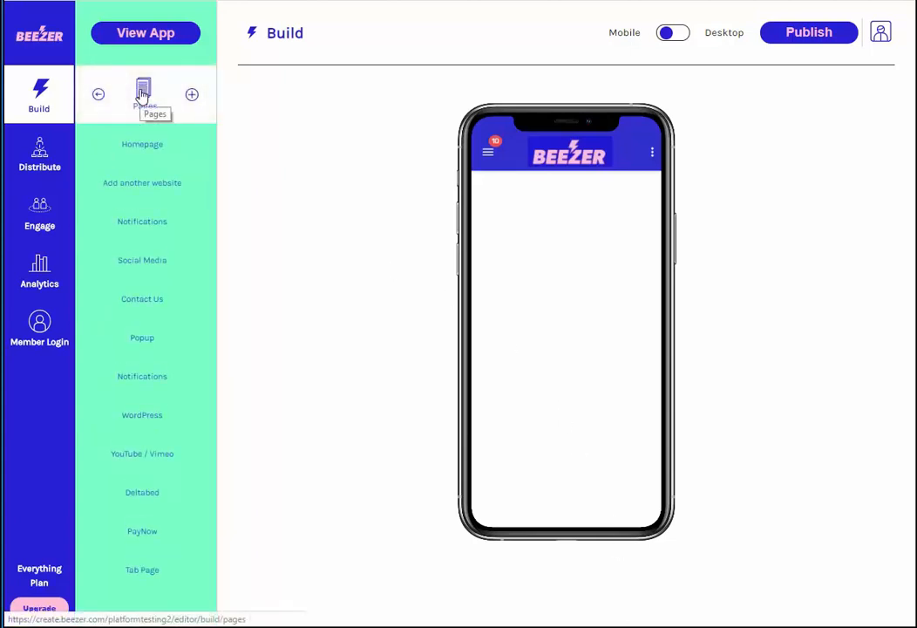
mouse_move(164, 198)
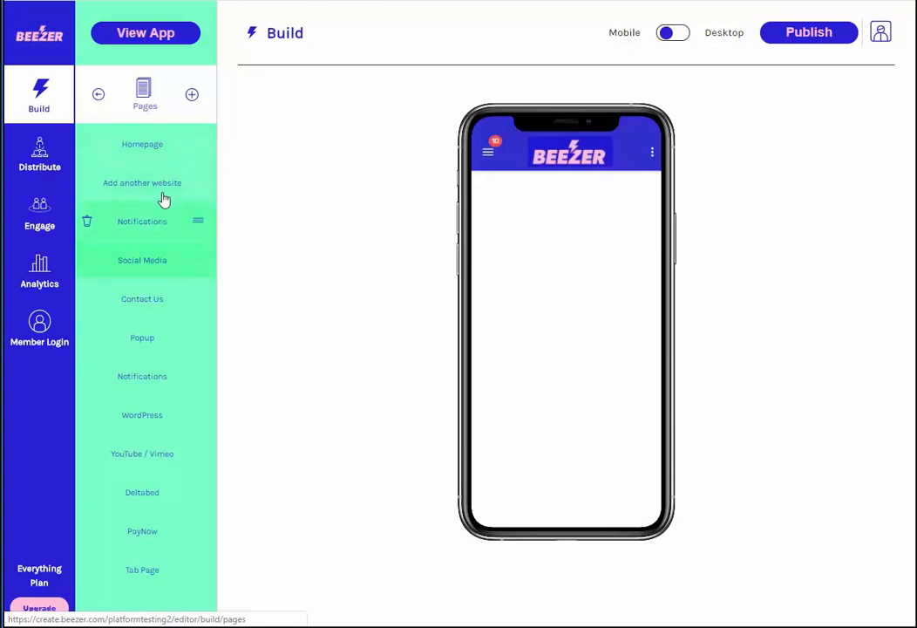
left_click(143, 183)
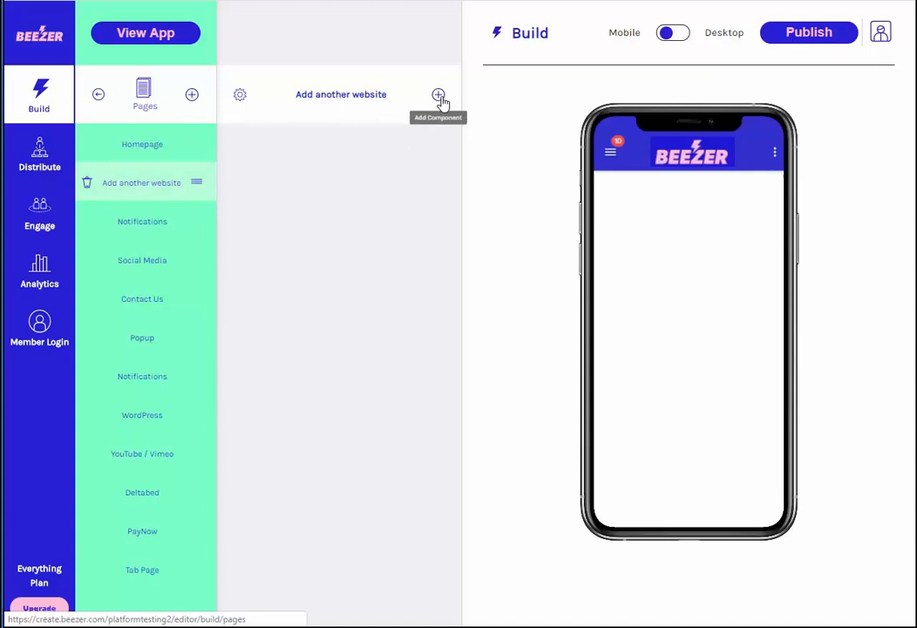
left_click(439, 94)
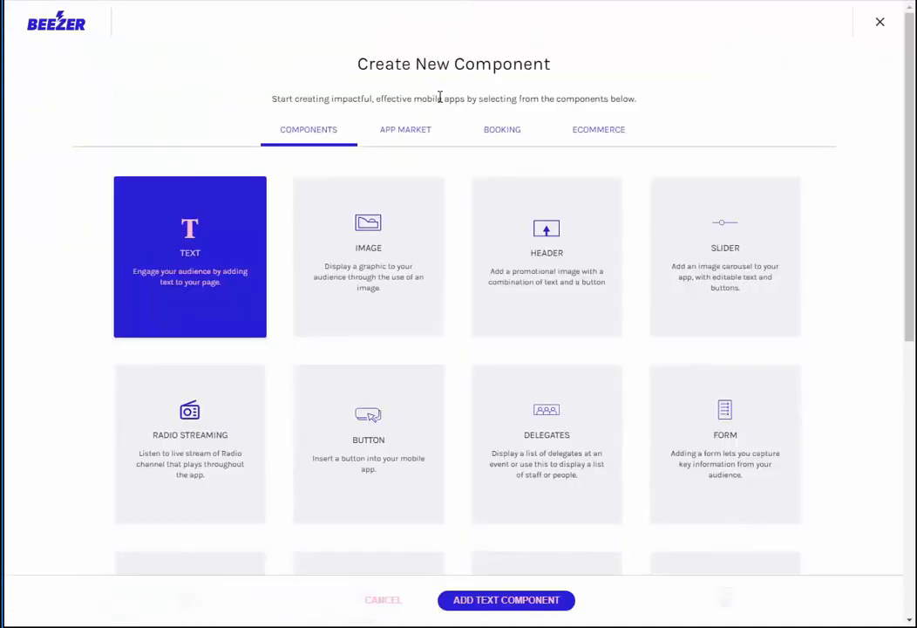
scroll("down", 3)
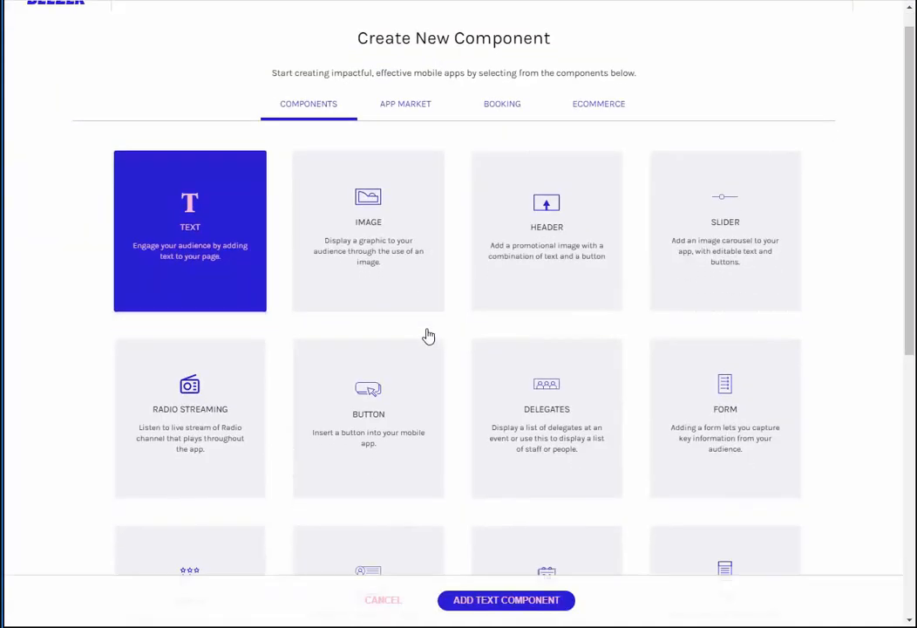
scroll("down", 3)
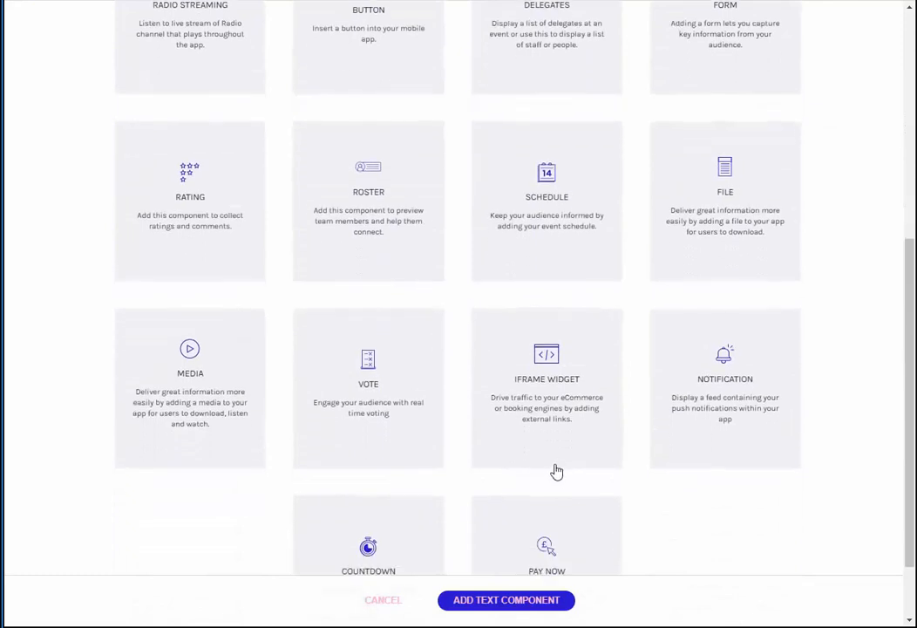
left_click(547, 387)
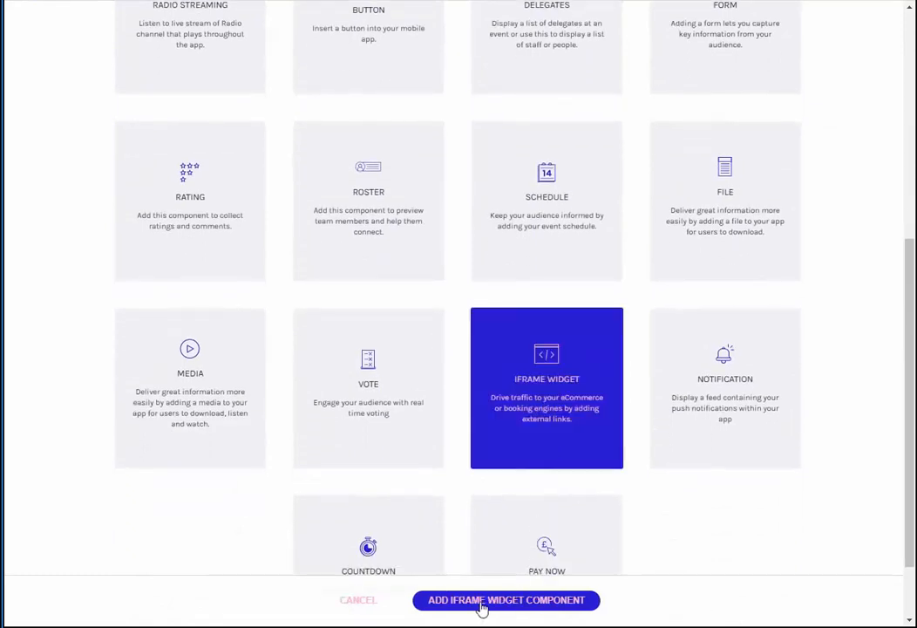
left_click(506, 599)
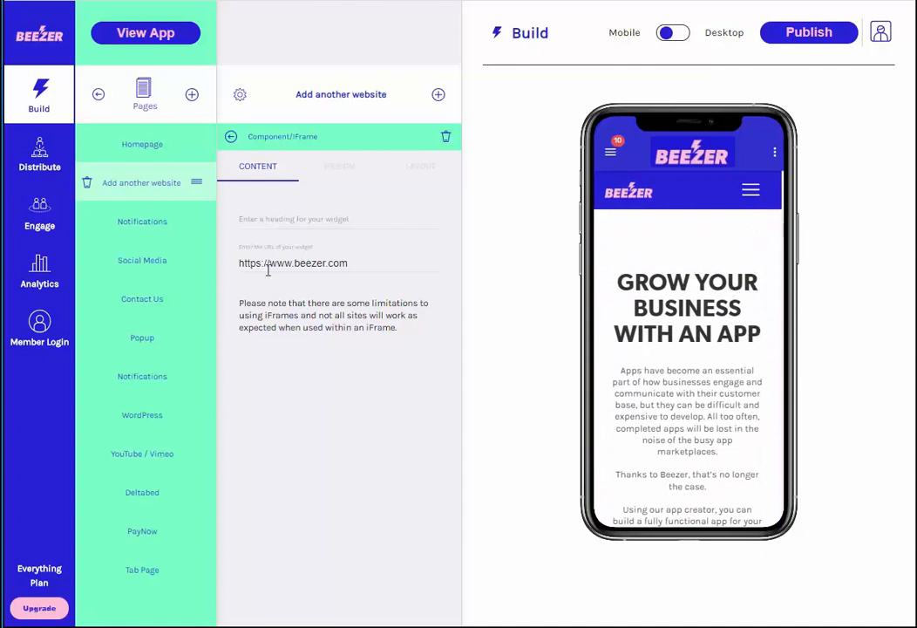
double_click(311, 262)
type("yourwebsitenam")
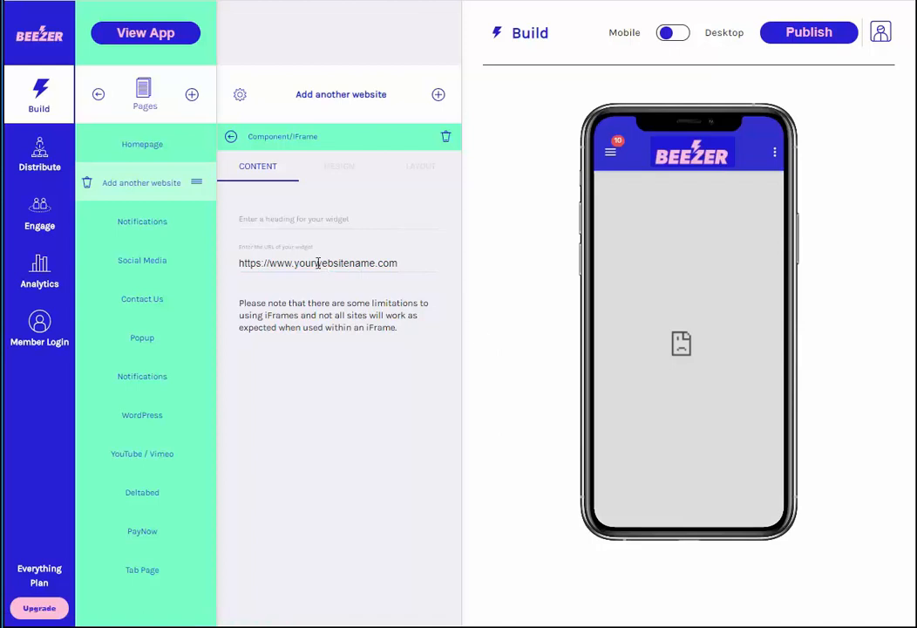
left_click(317, 261)
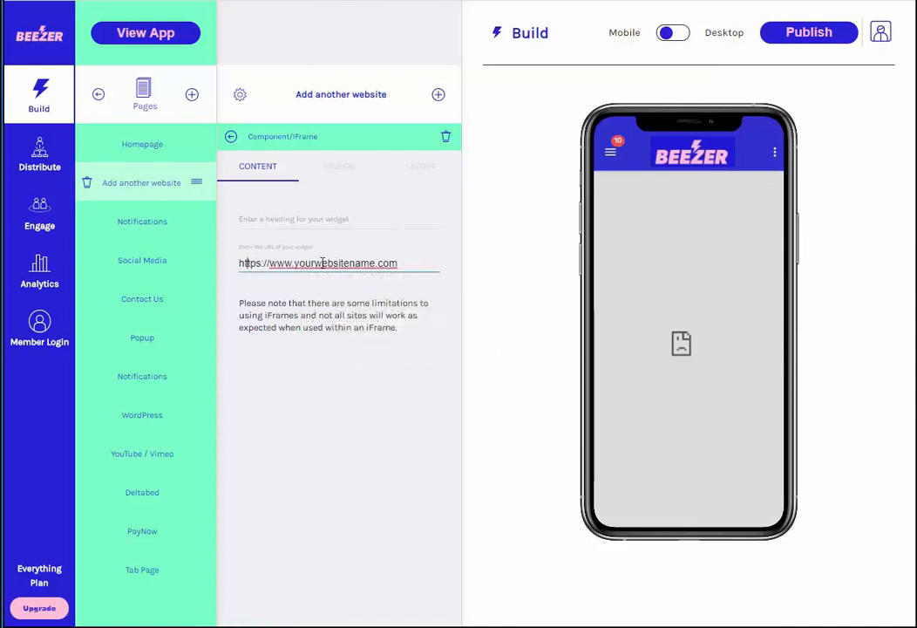
type("https://www.beez.com")
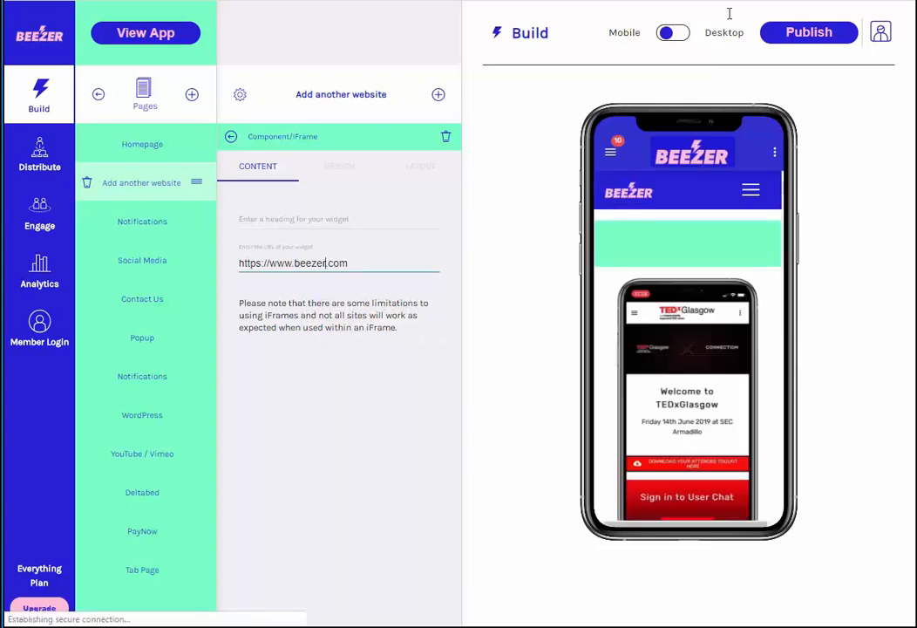
left_click(809, 31)
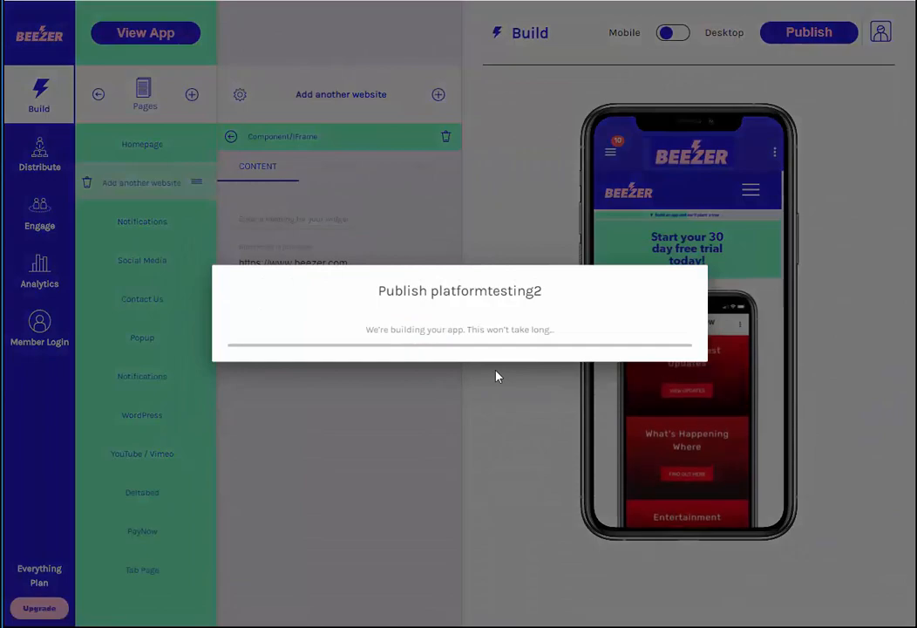